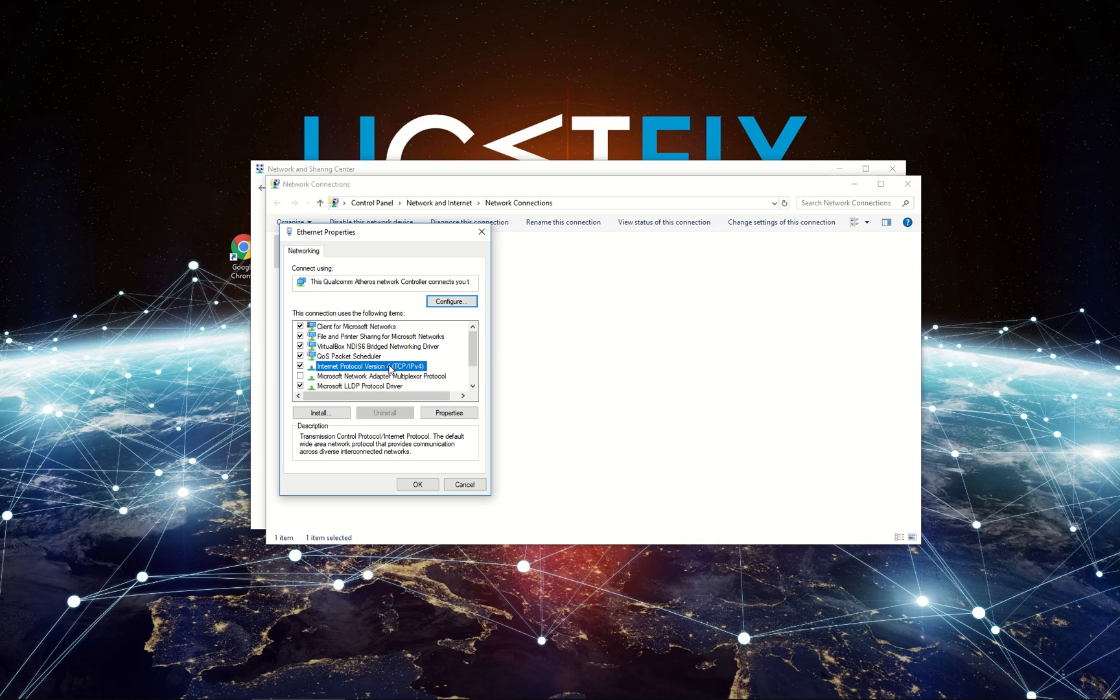
Open the Internet Protocol Version 4 (TCP/IPv4) properties to set manual DNS server addresses
left_click(447, 412)
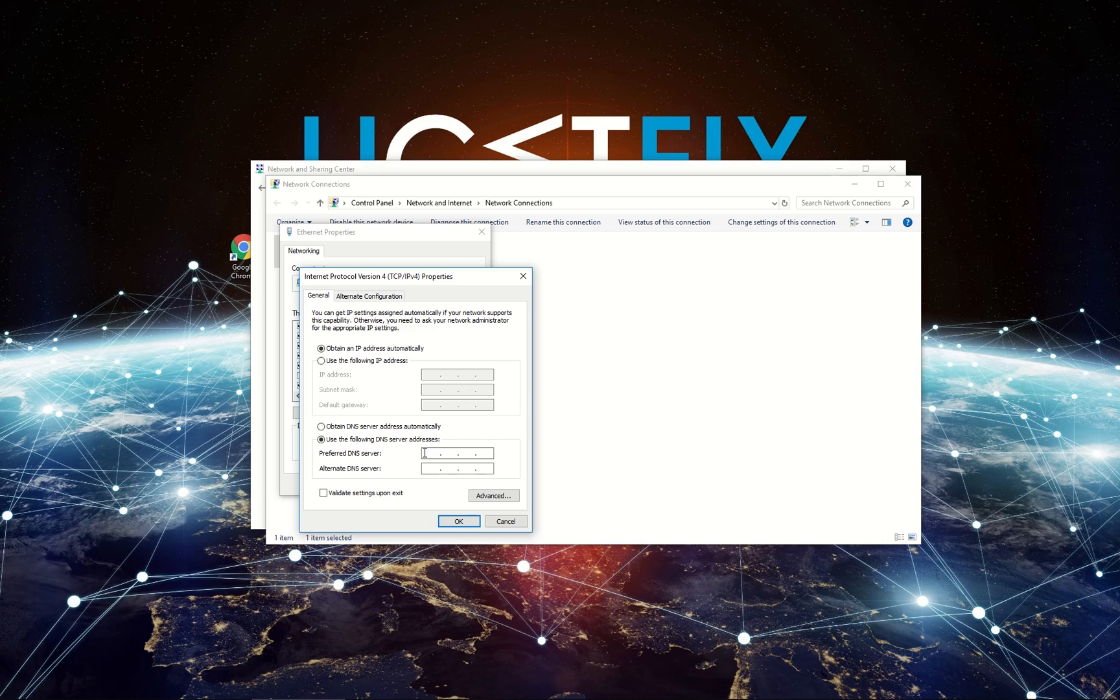